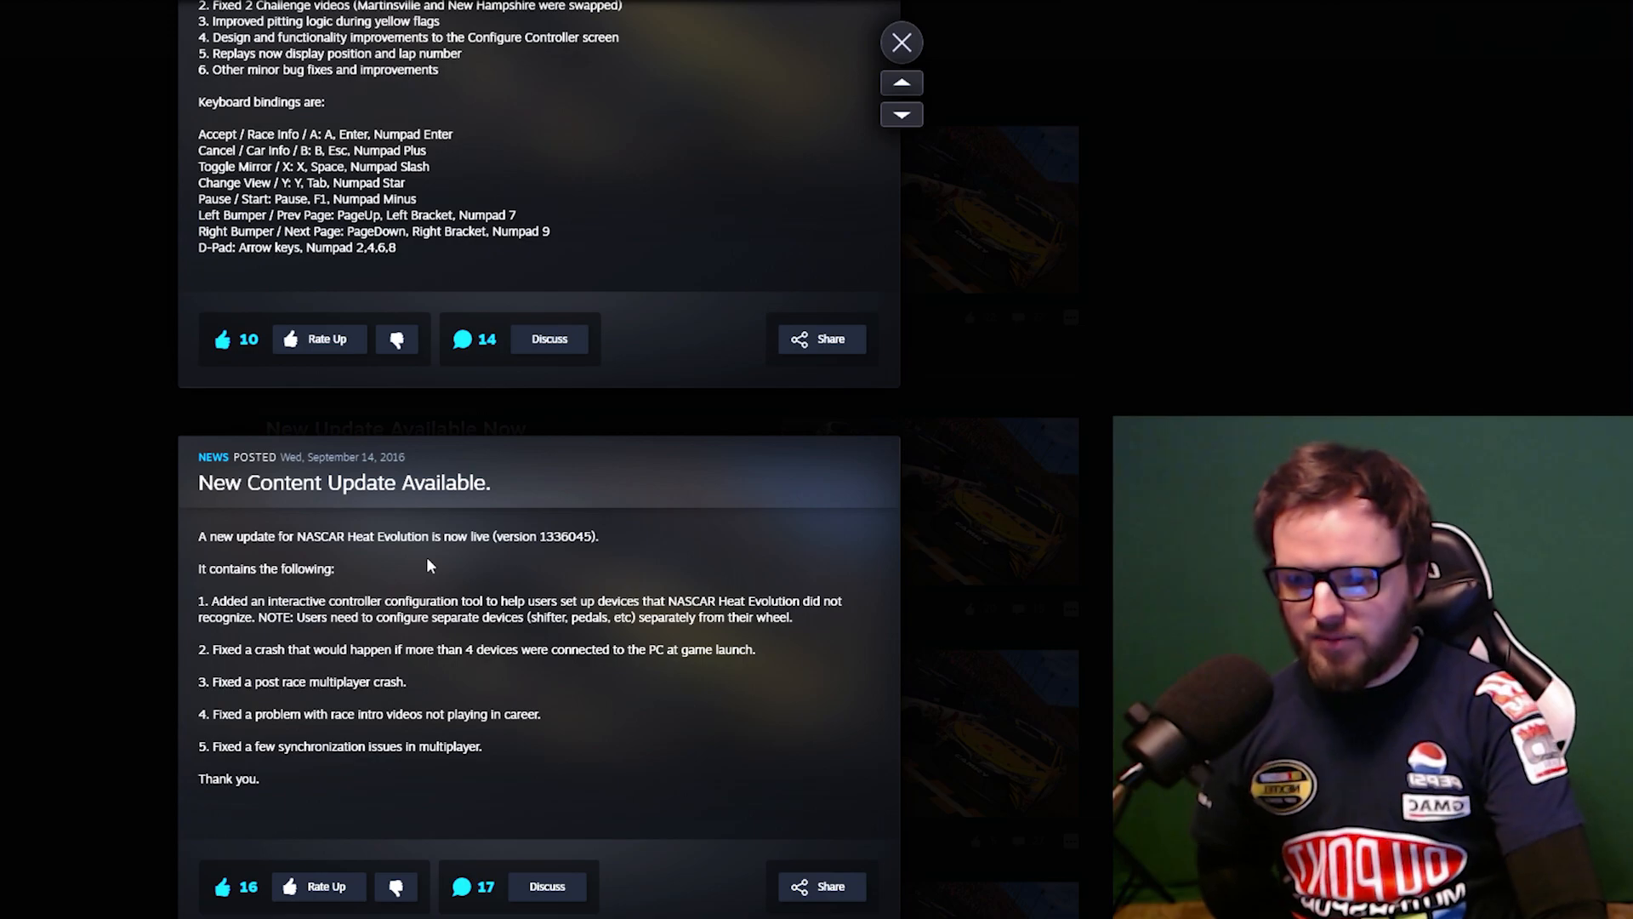
# Highlight the separate-devices and 4+ device crash-fix notes, then scroll up past Update #2.
pyautogui.moveTo(315, 602); pyautogui.dragTo(716, 601)
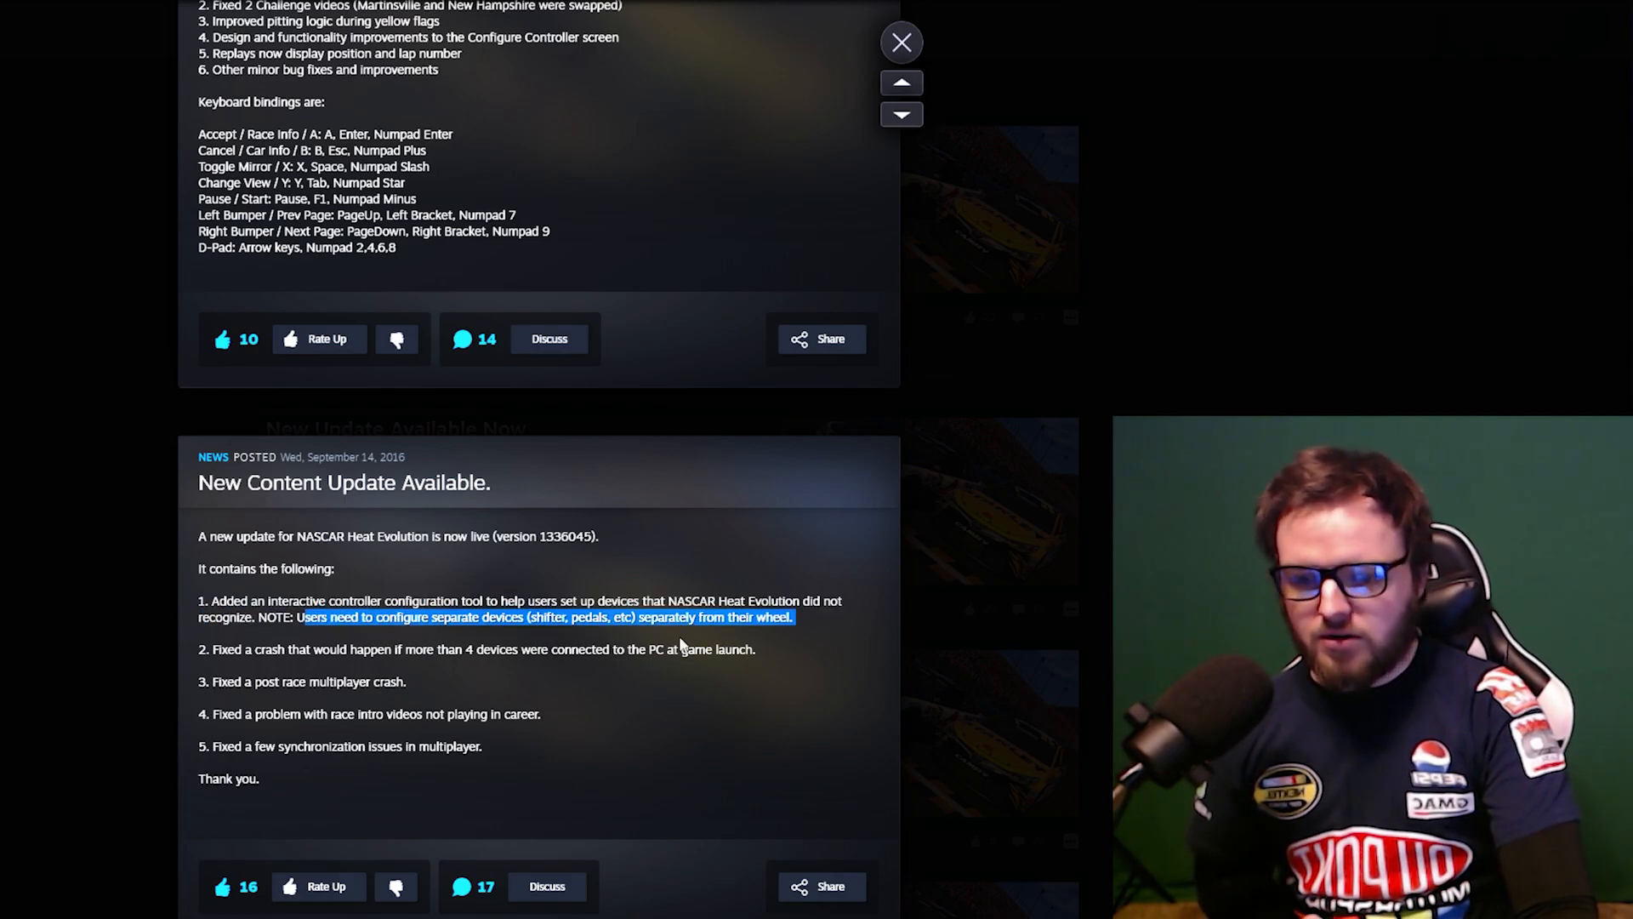
pyautogui.moveTo(543, 642)
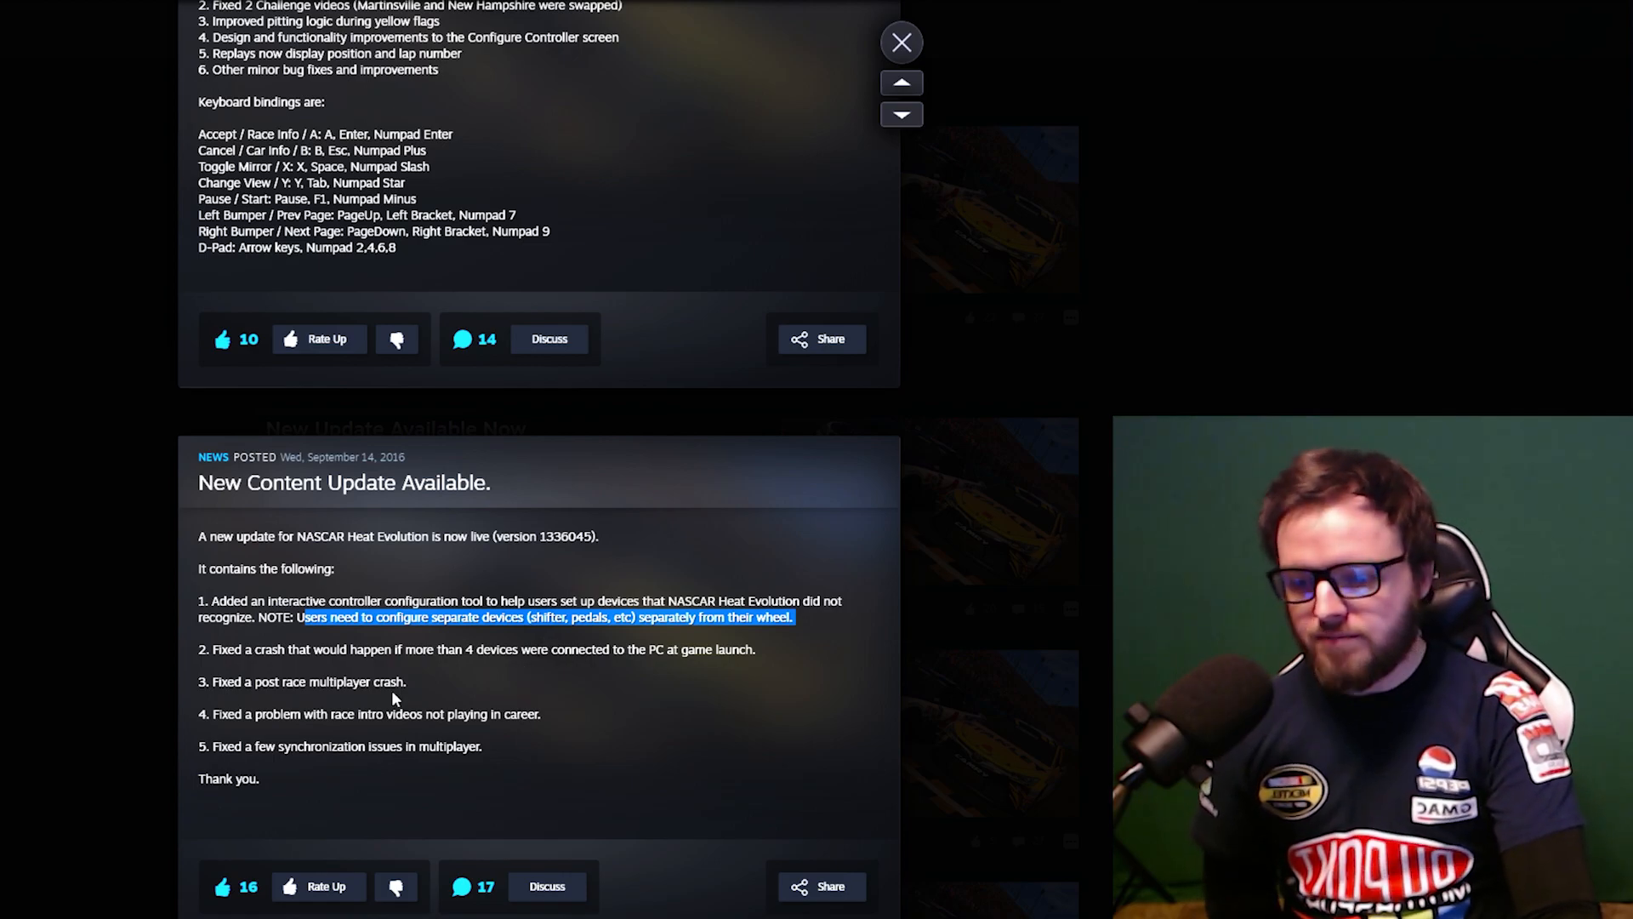
pyautogui.moveTo(288, 649); pyautogui.dragTo(716, 649)
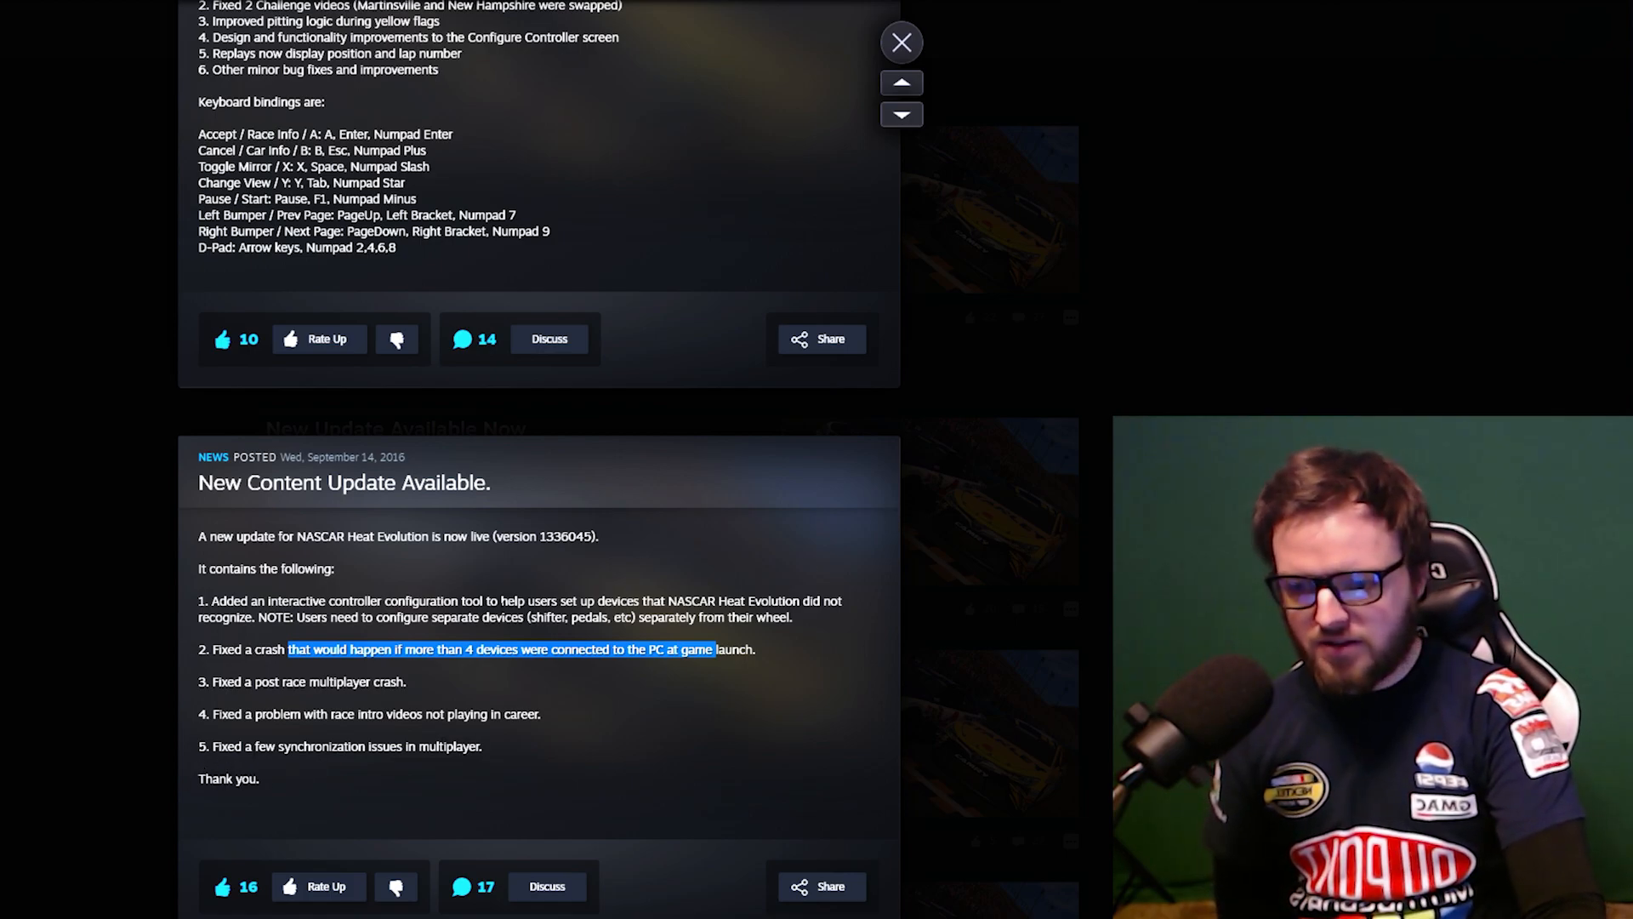
pyautogui.scroll(3)
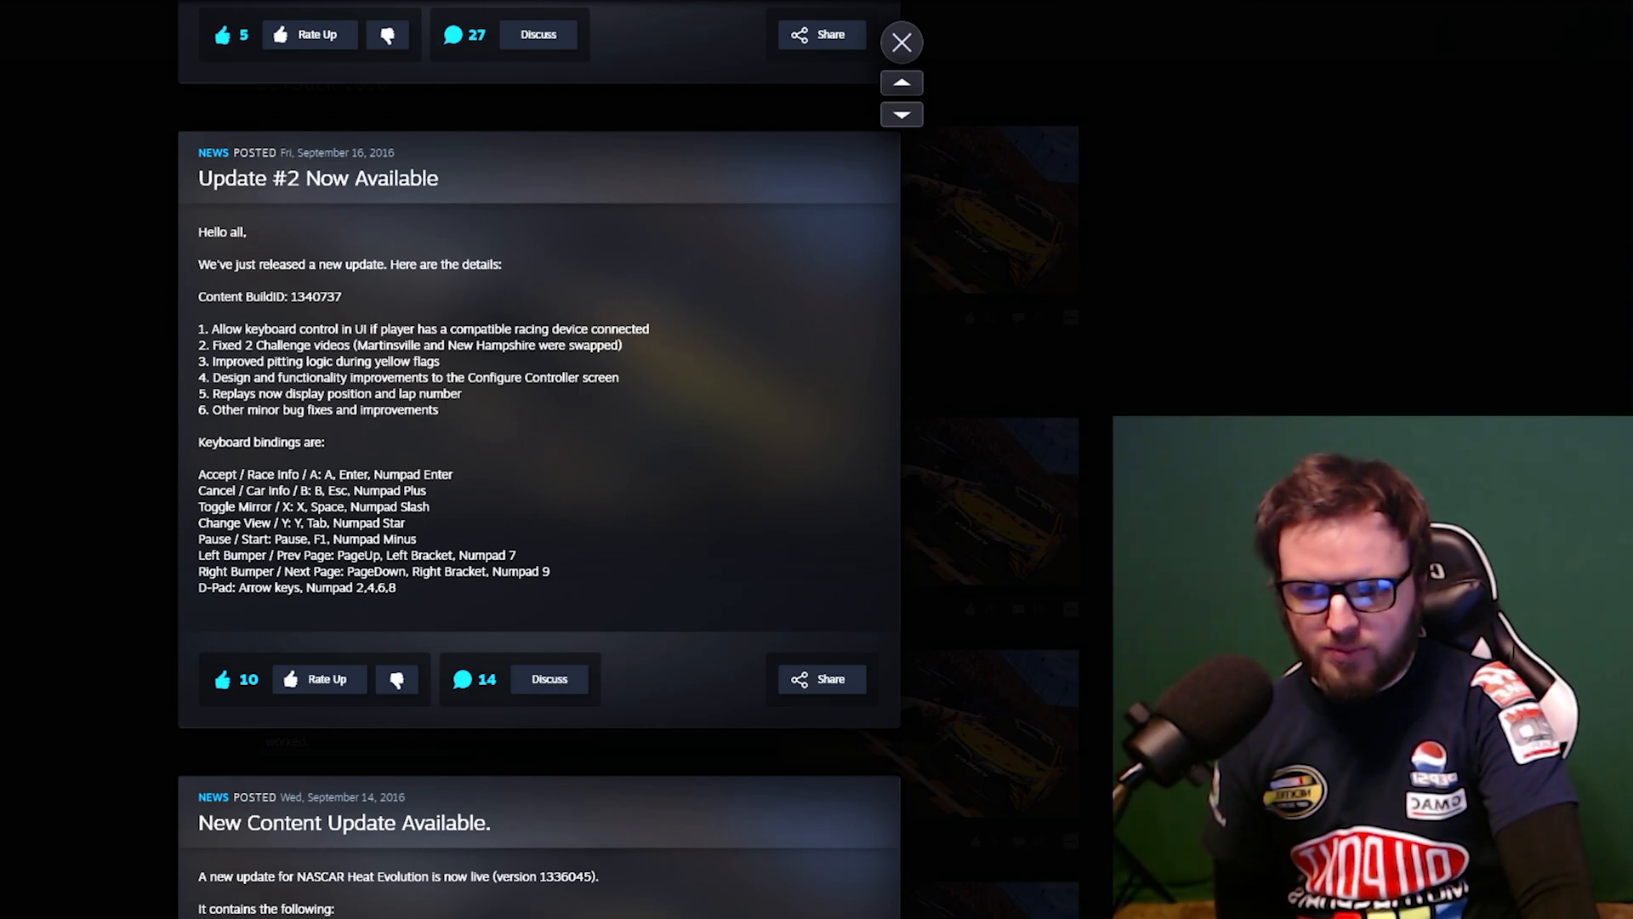
pyautogui.moveTo(291, 360); pyautogui.dragTo(441, 360)
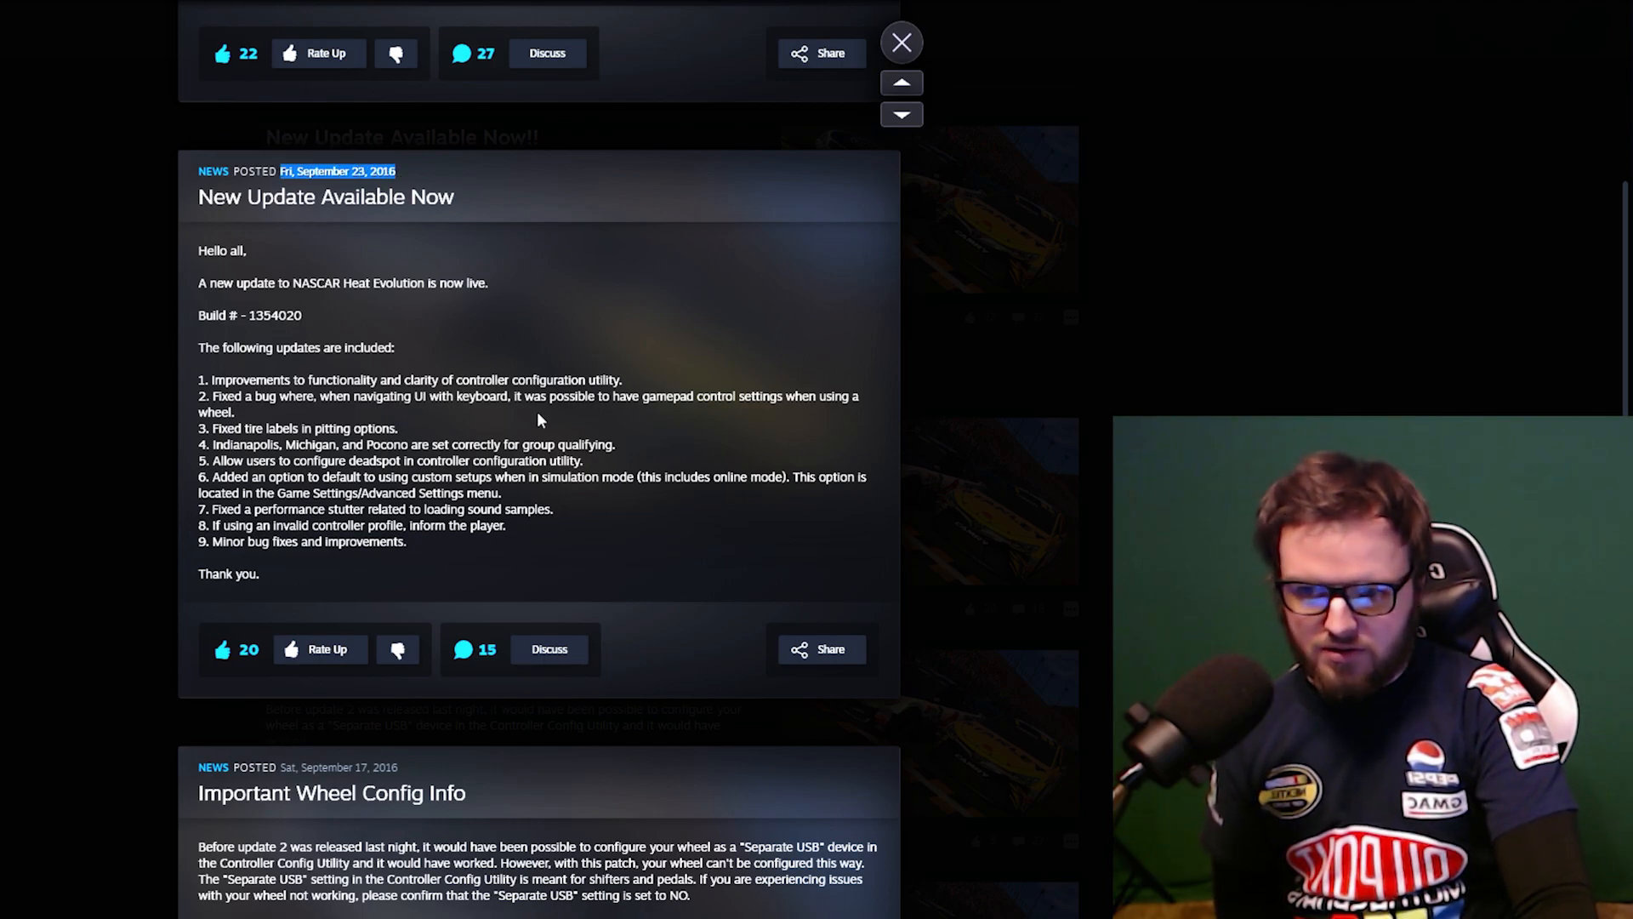
pyautogui.moveTo(738, 374)
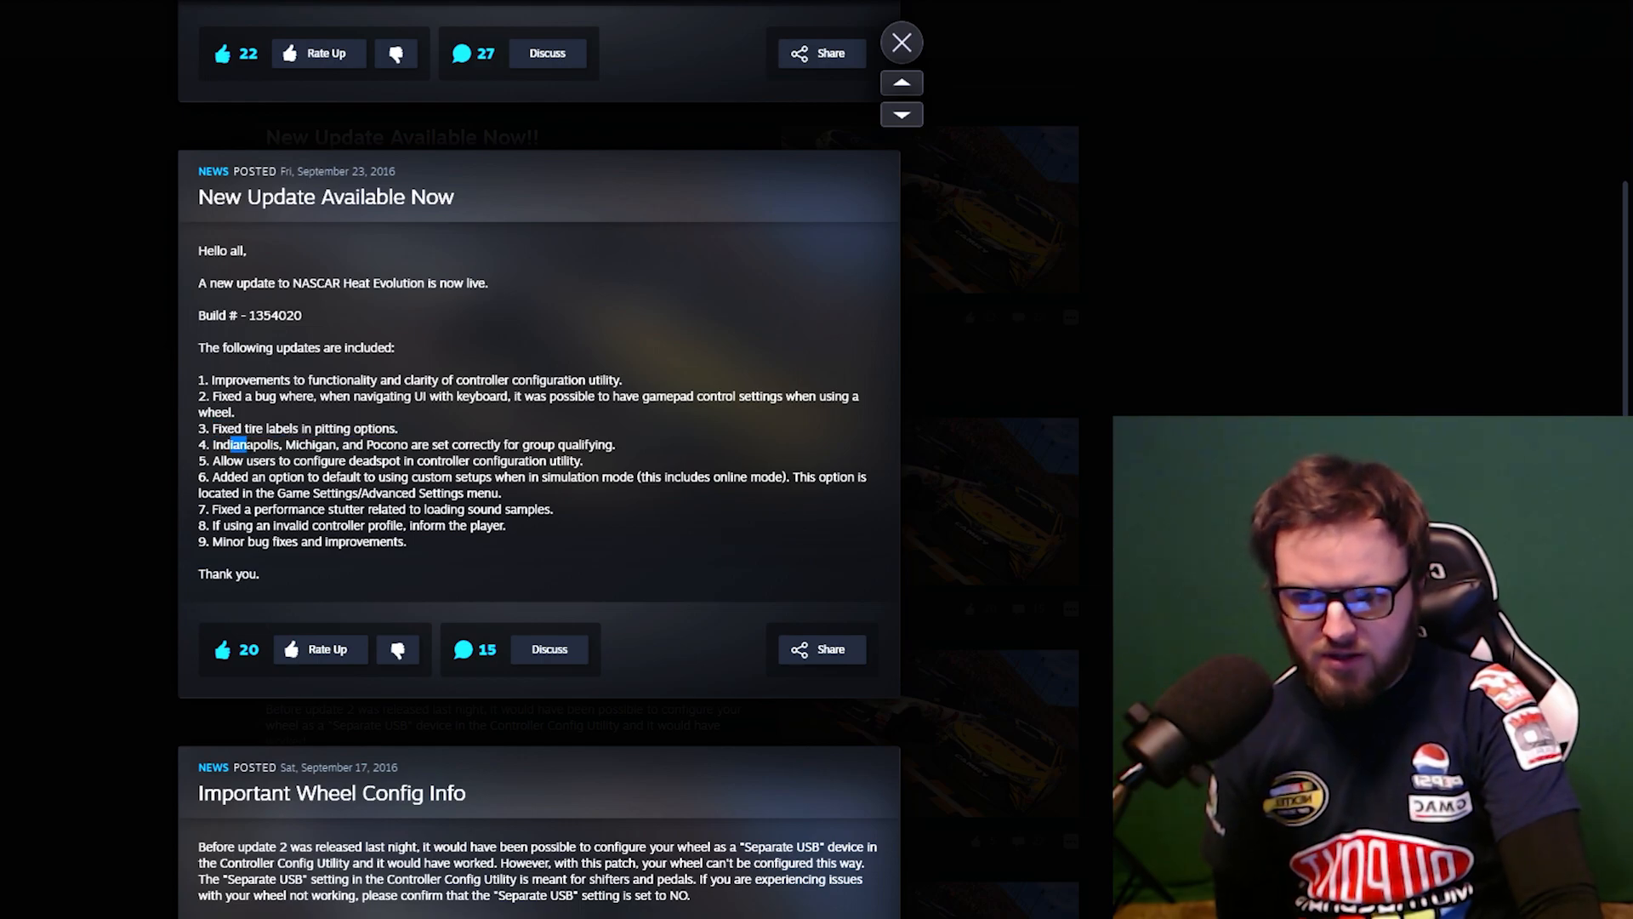
# Highlight the Indianapolis, Michigan and Pocono qualifying fix in the September 23 notes.
pyautogui.moveTo(222, 444); pyautogui.dragTo(613, 444)
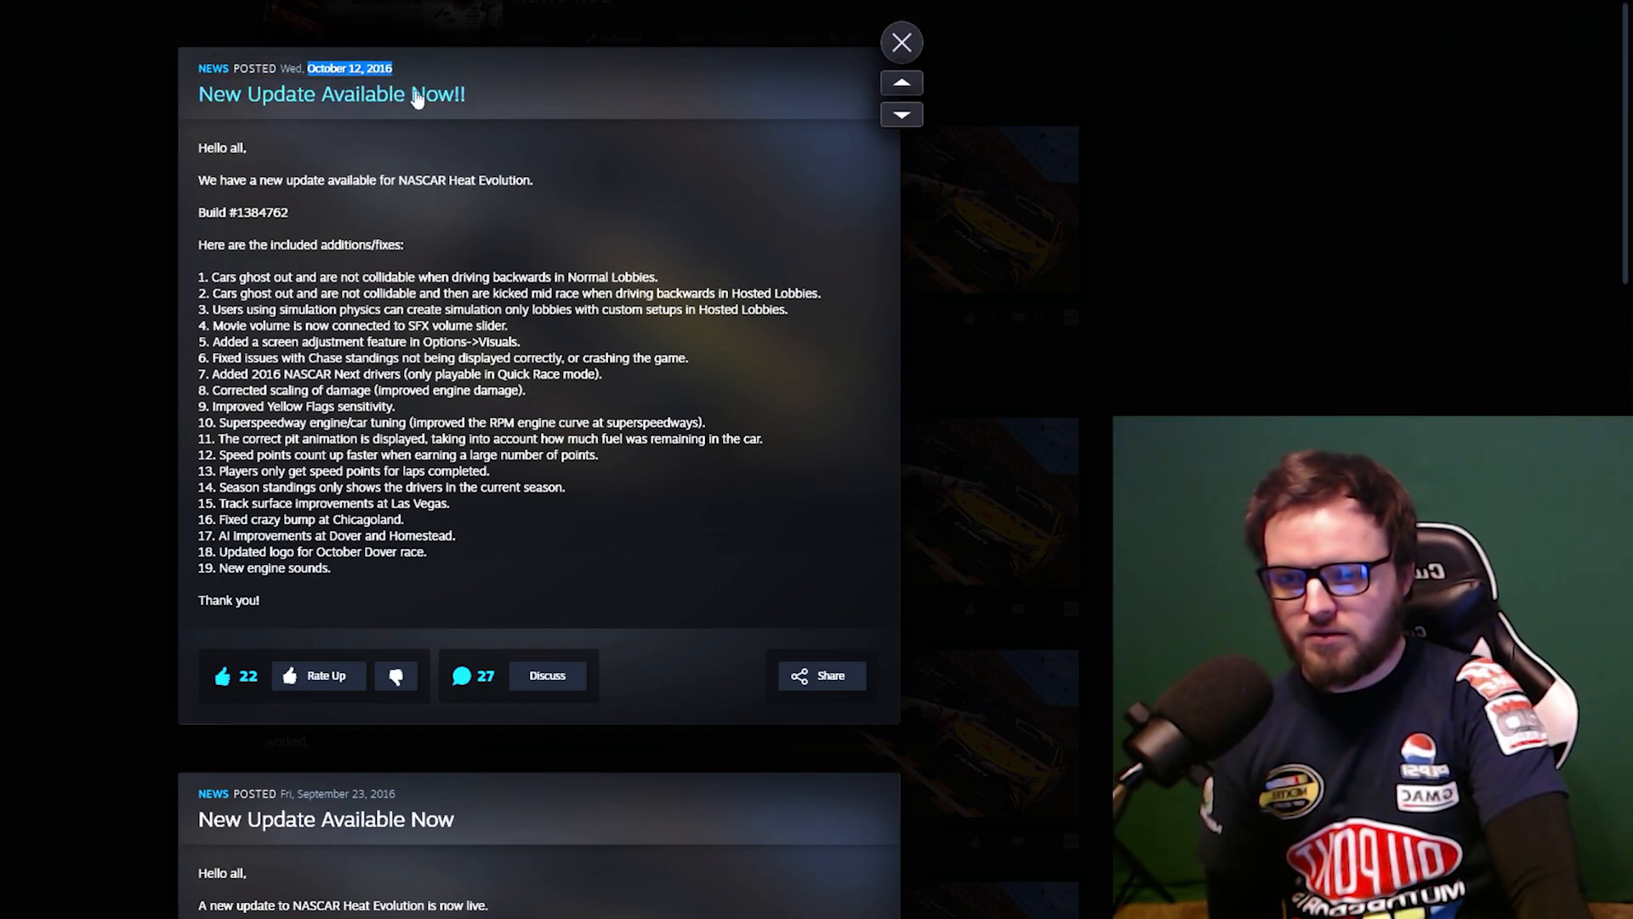
pyautogui.moveTo(720, 775)
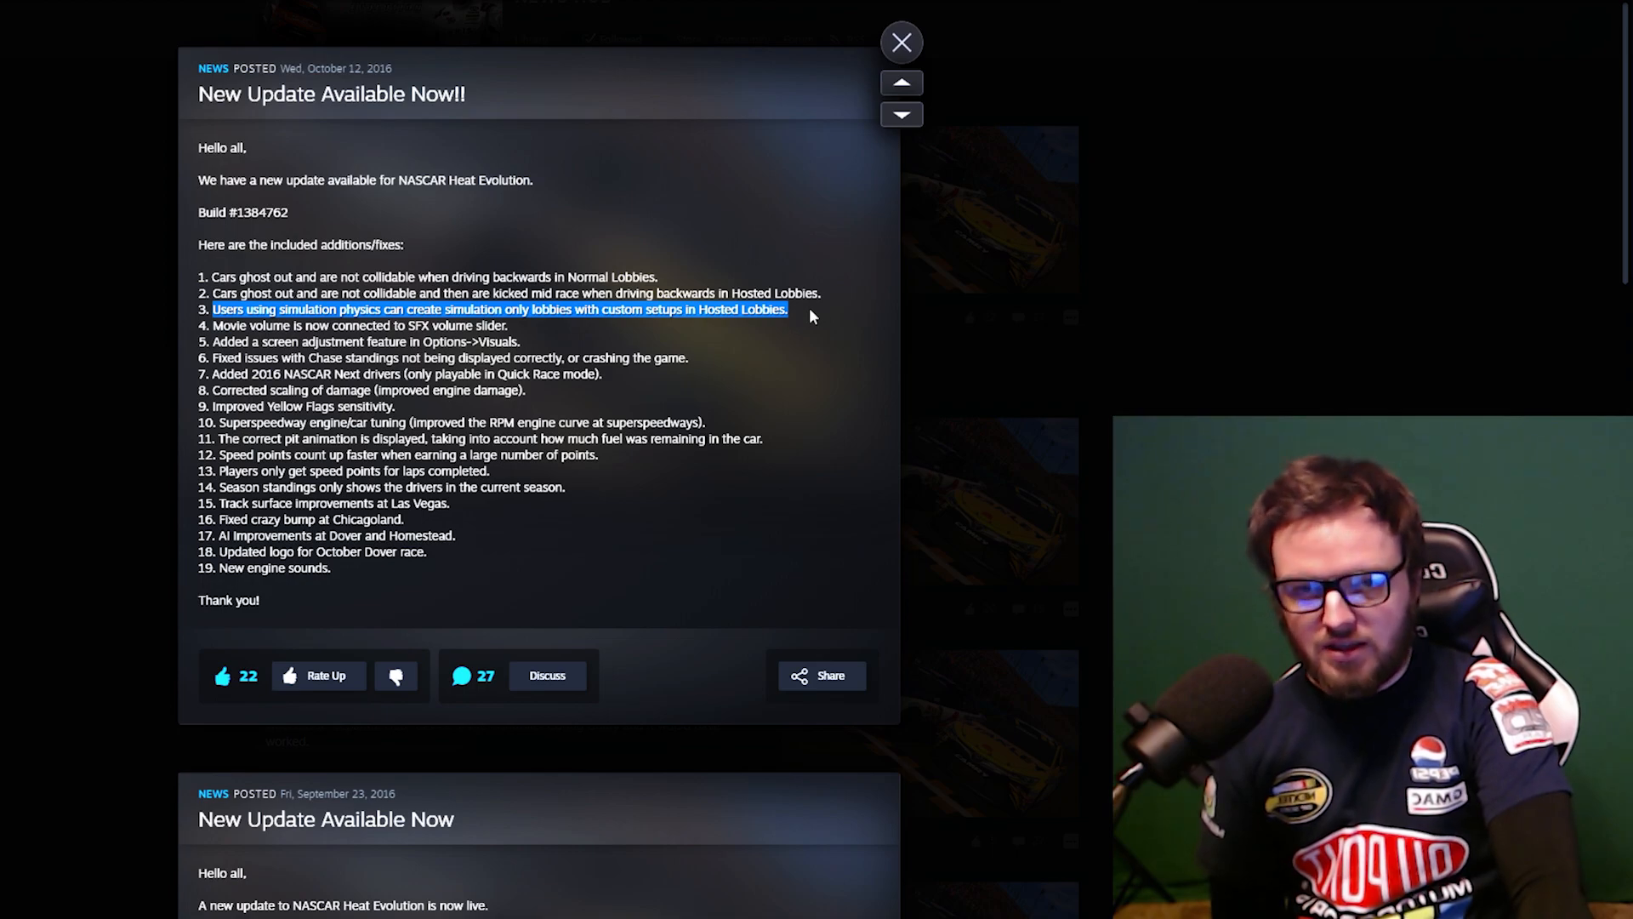
pyautogui.moveTo(684, 267)
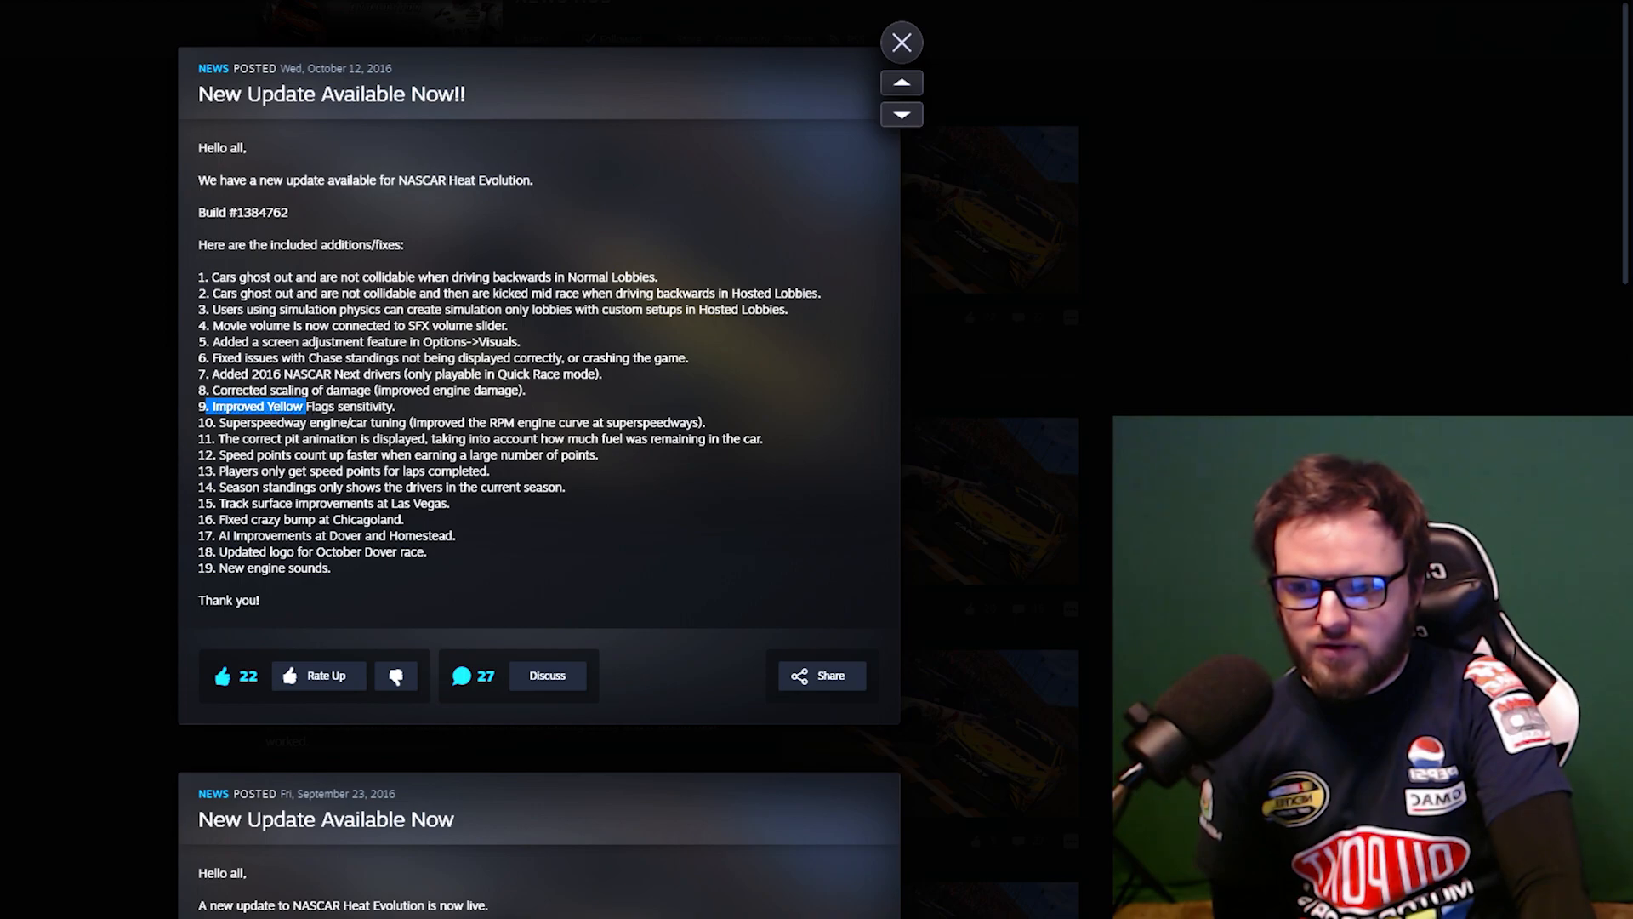
# Highlight the Improved Yellow Flags sensitivity item, then close the October 12 post.
pyautogui.moveTo(209, 405); pyautogui.dragTo(394, 405)
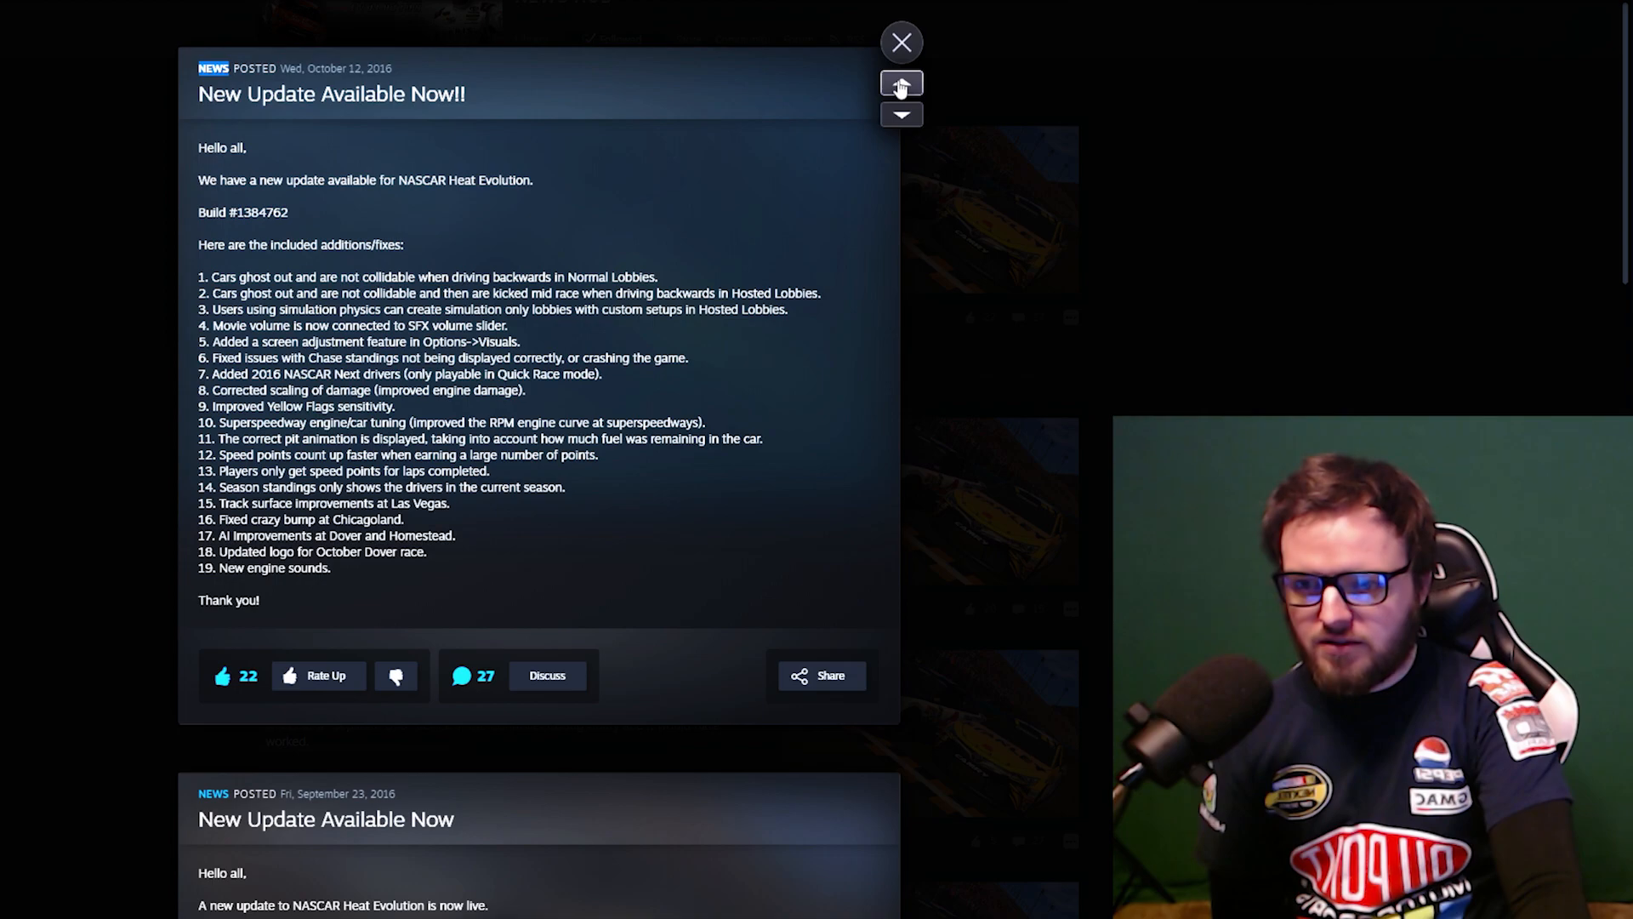
pyautogui.moveTo(4, 525)
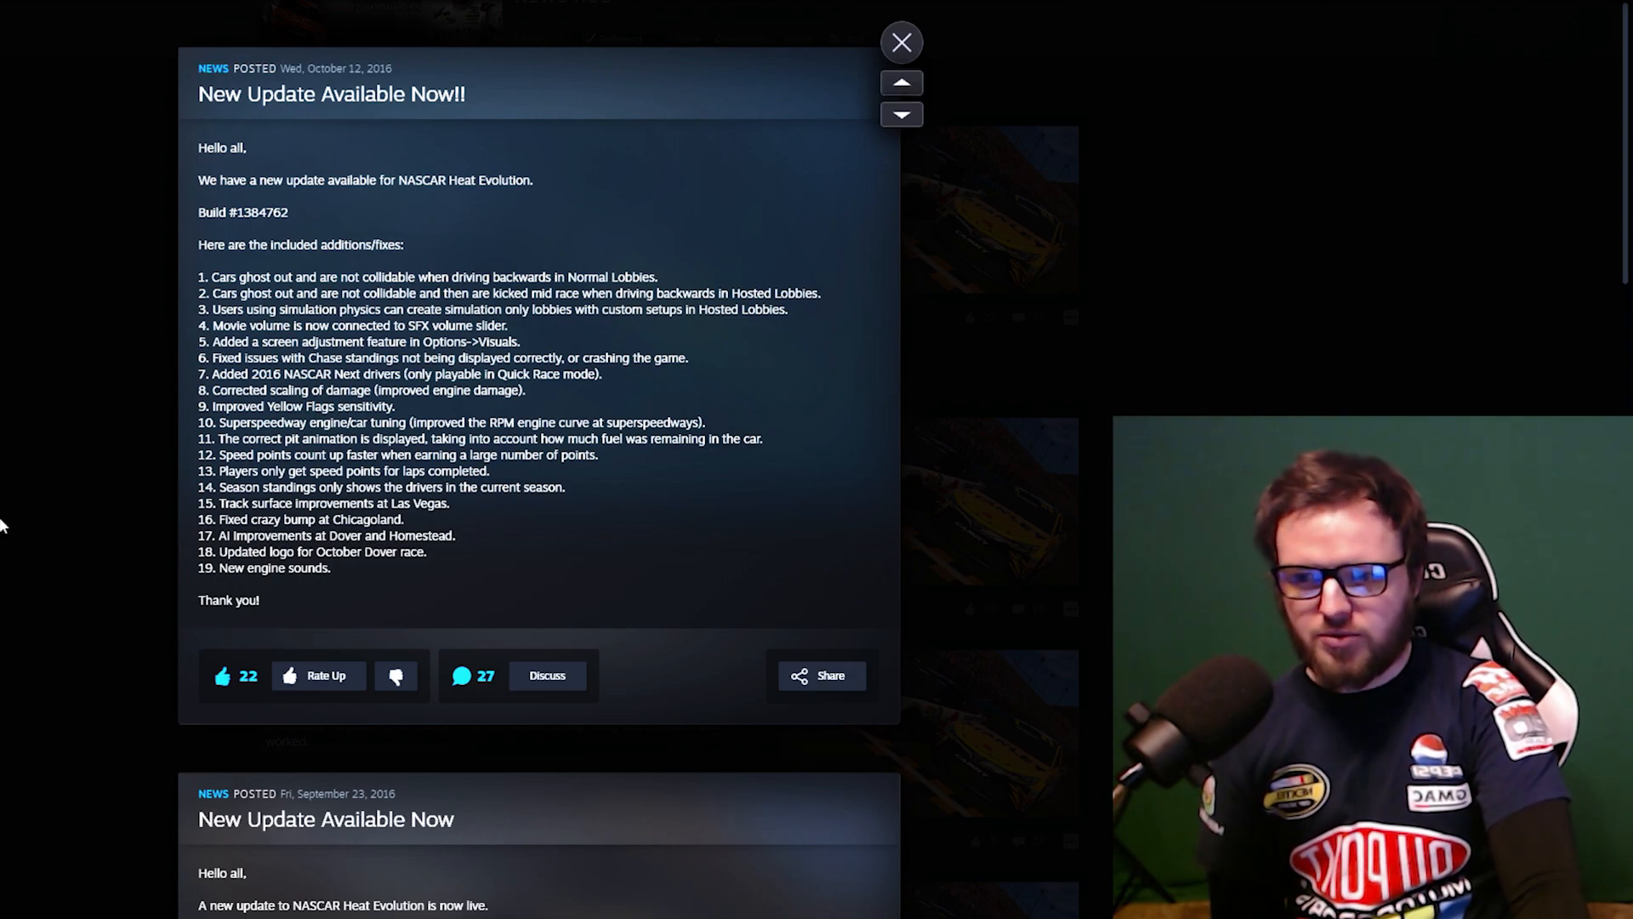
pyautogui.click(899, 42)
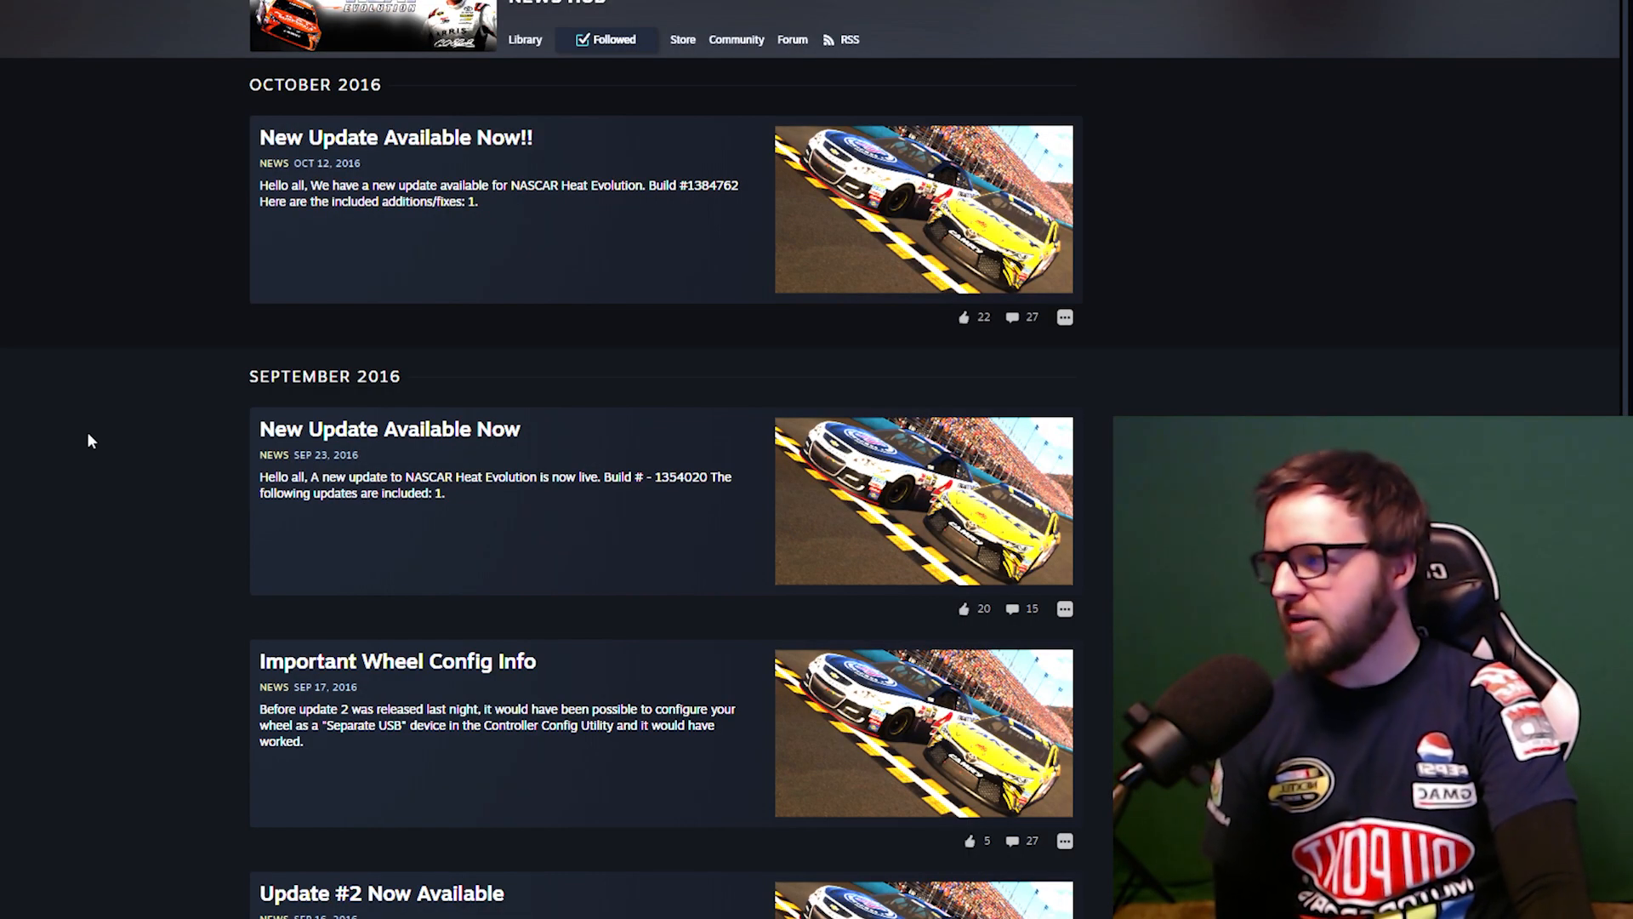
pyautogui.moveTo(1040, 383)
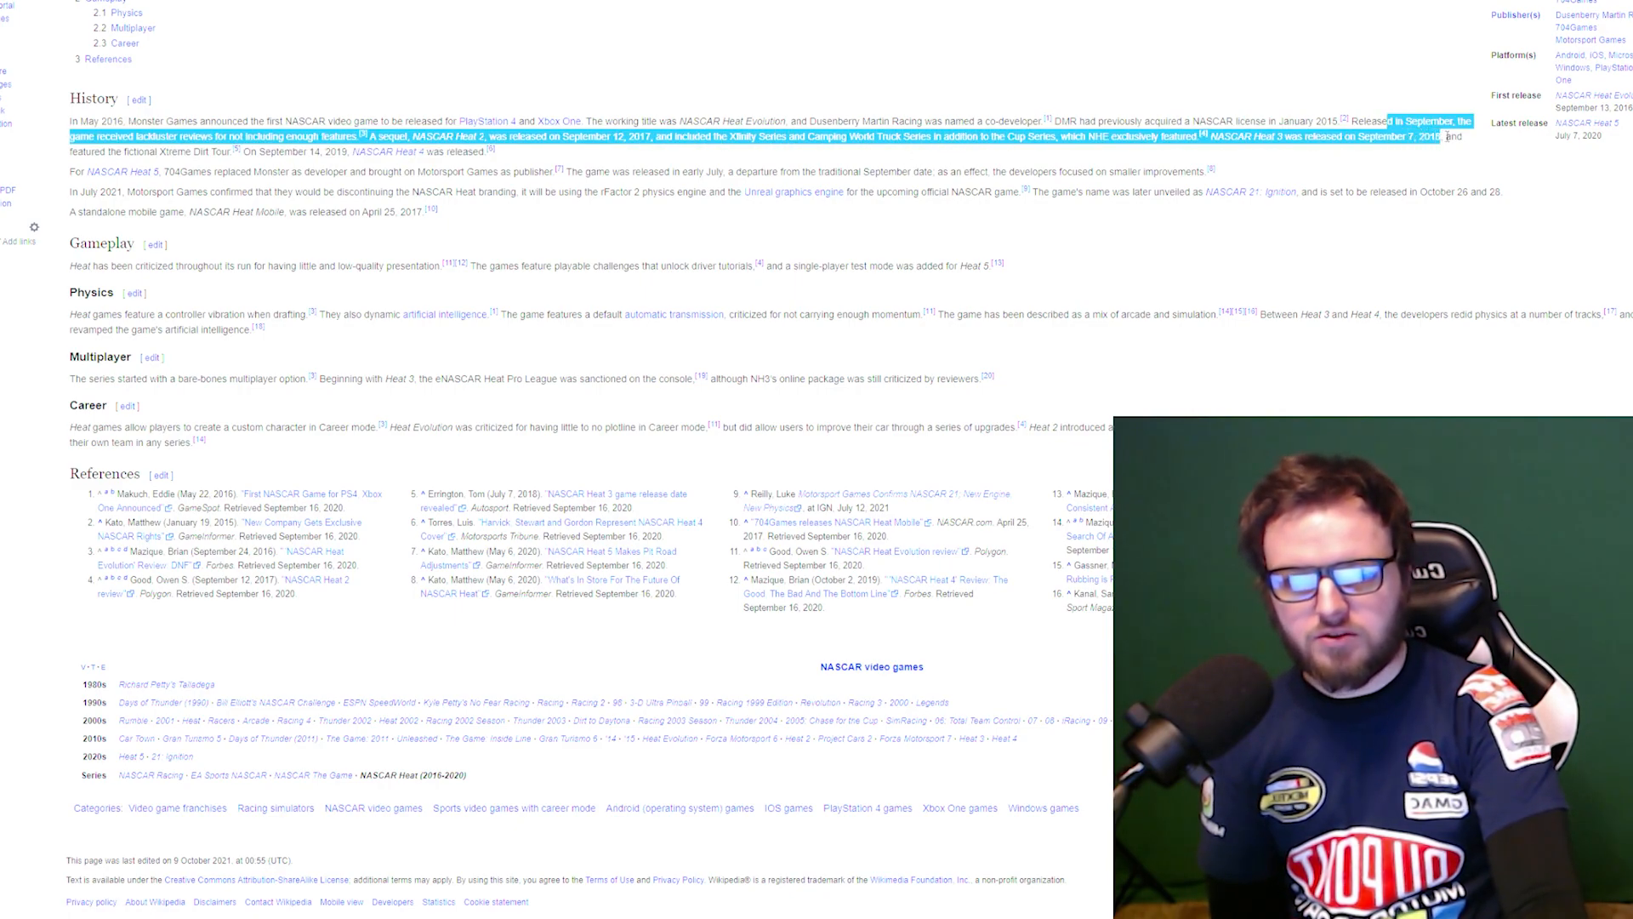
pyautogui.click(133, 168)
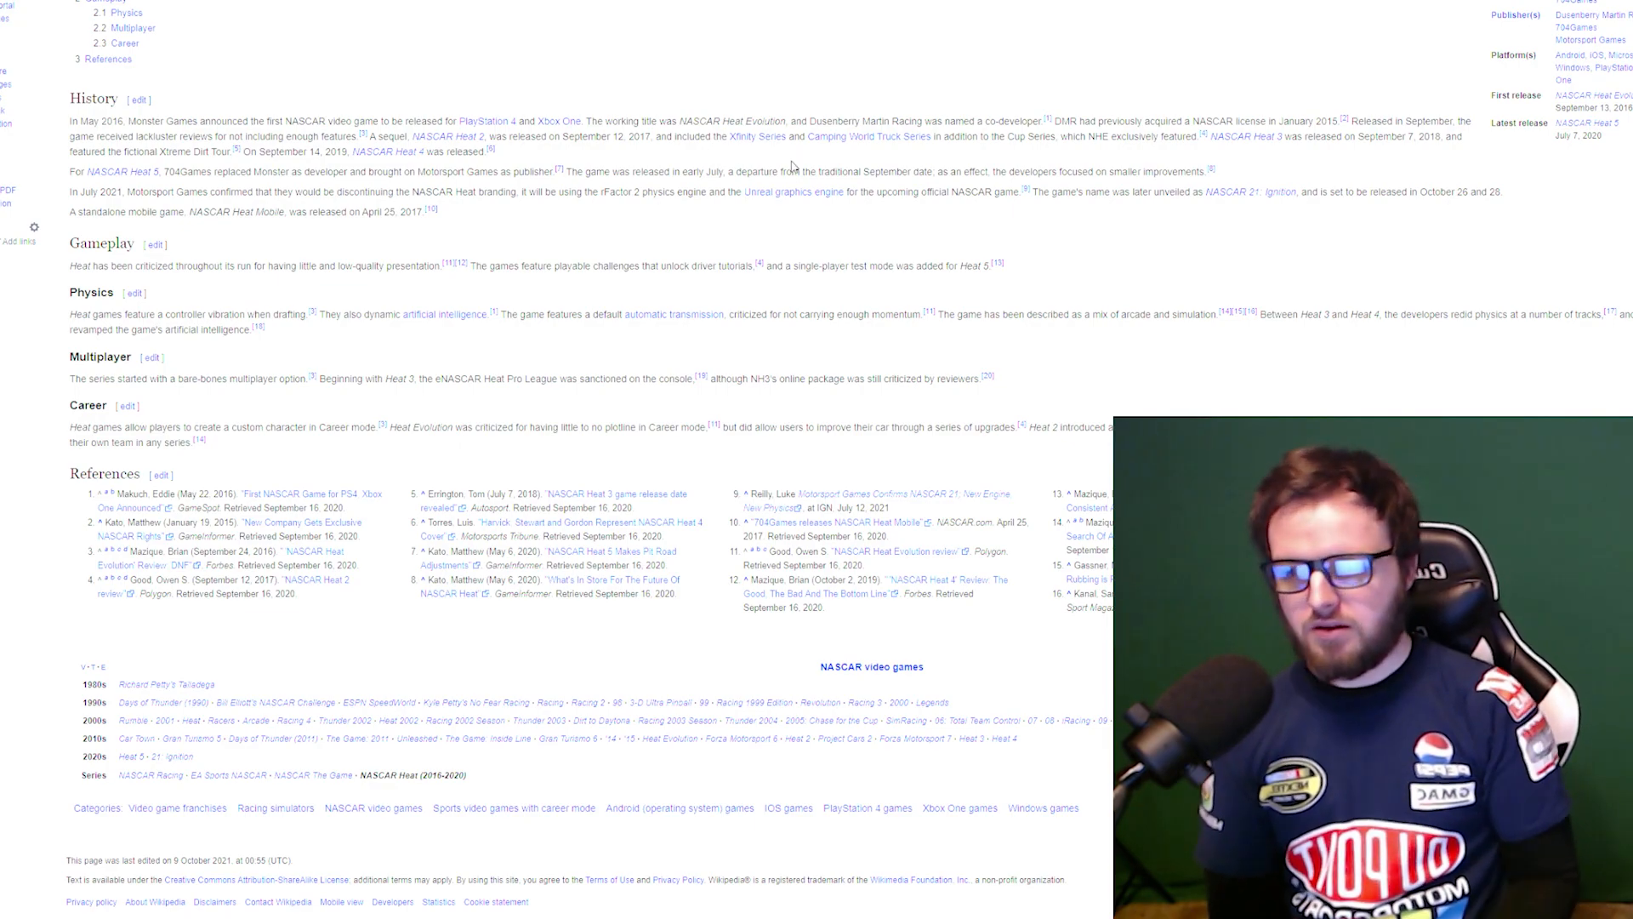
pyautogui.moveTo(1033, 399)
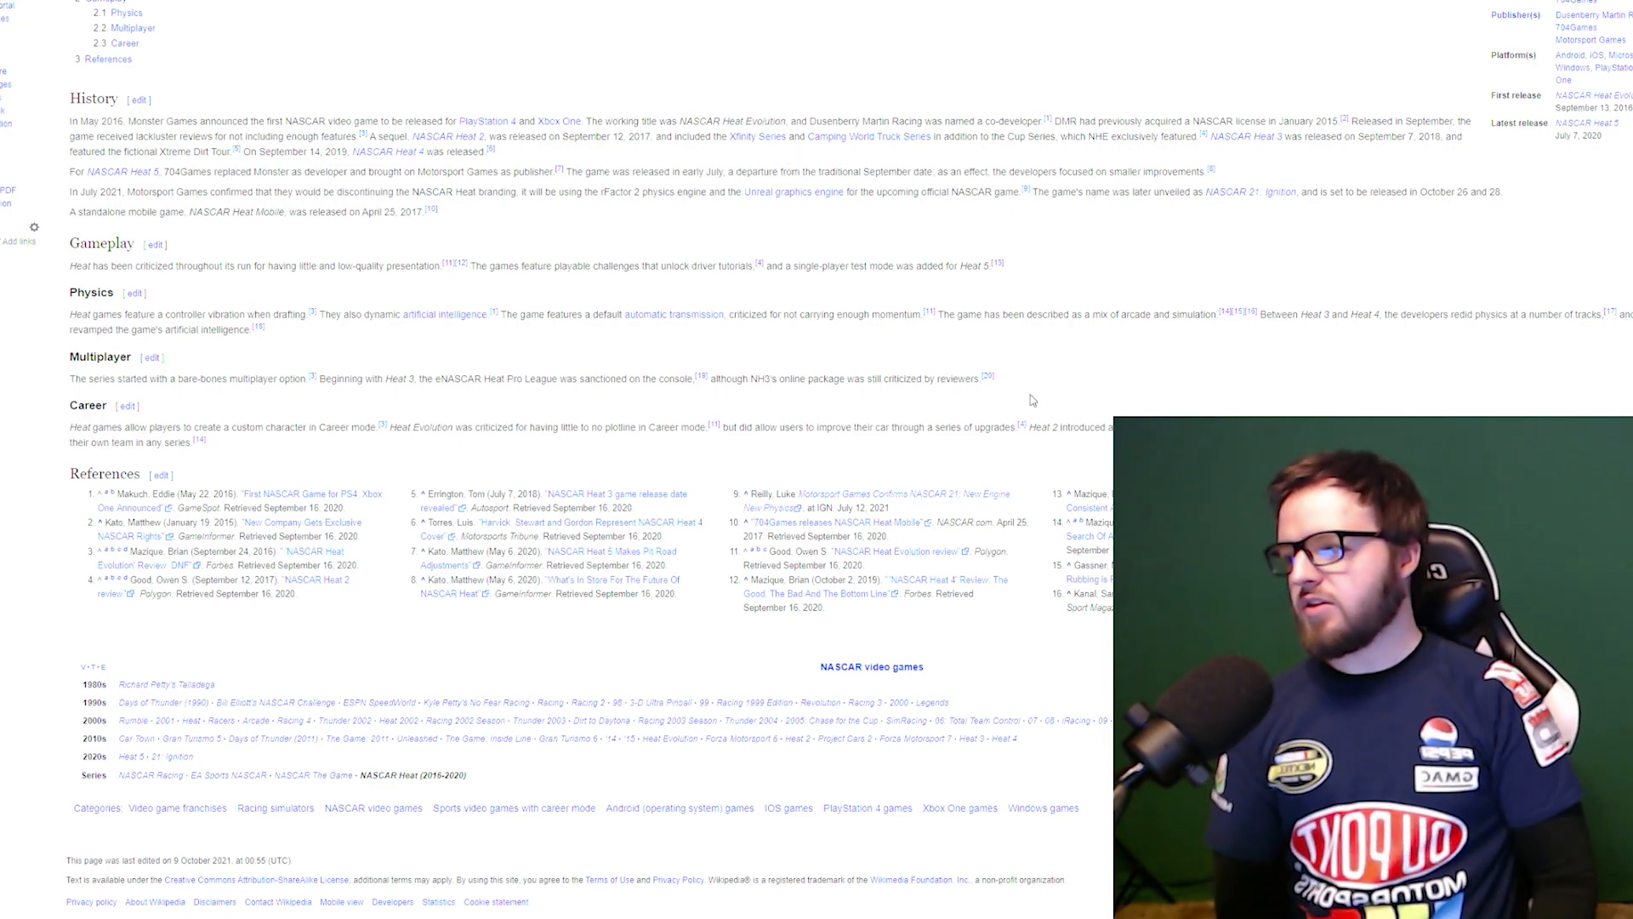